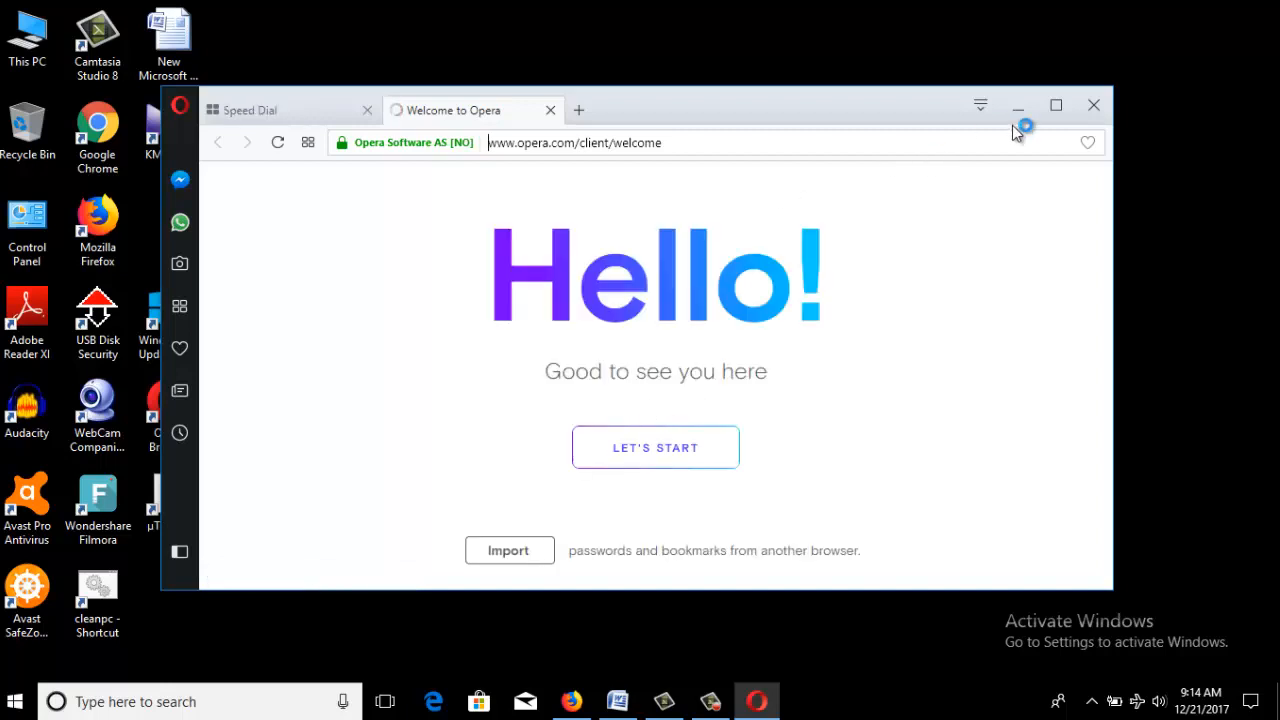
Maximize the Opera window and close the Speed Dial tab, keeping the Welcome page
left_click(1056, 104)
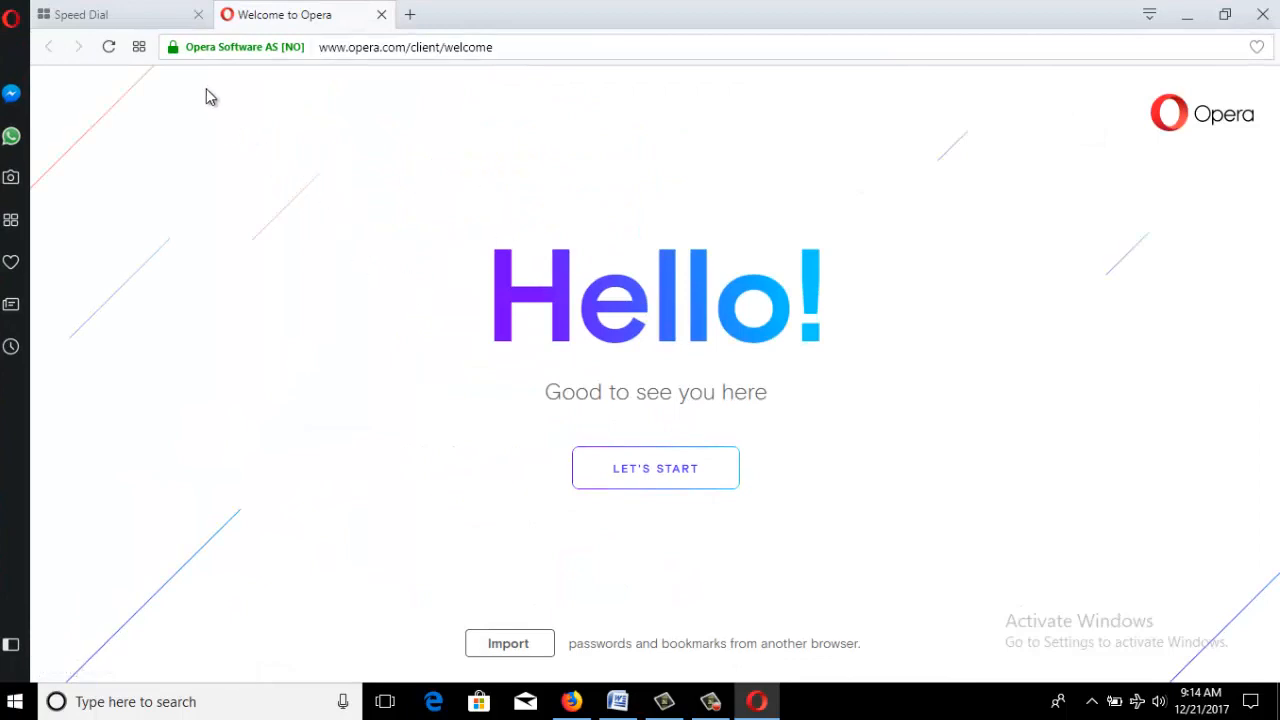
left_click(198, 14)
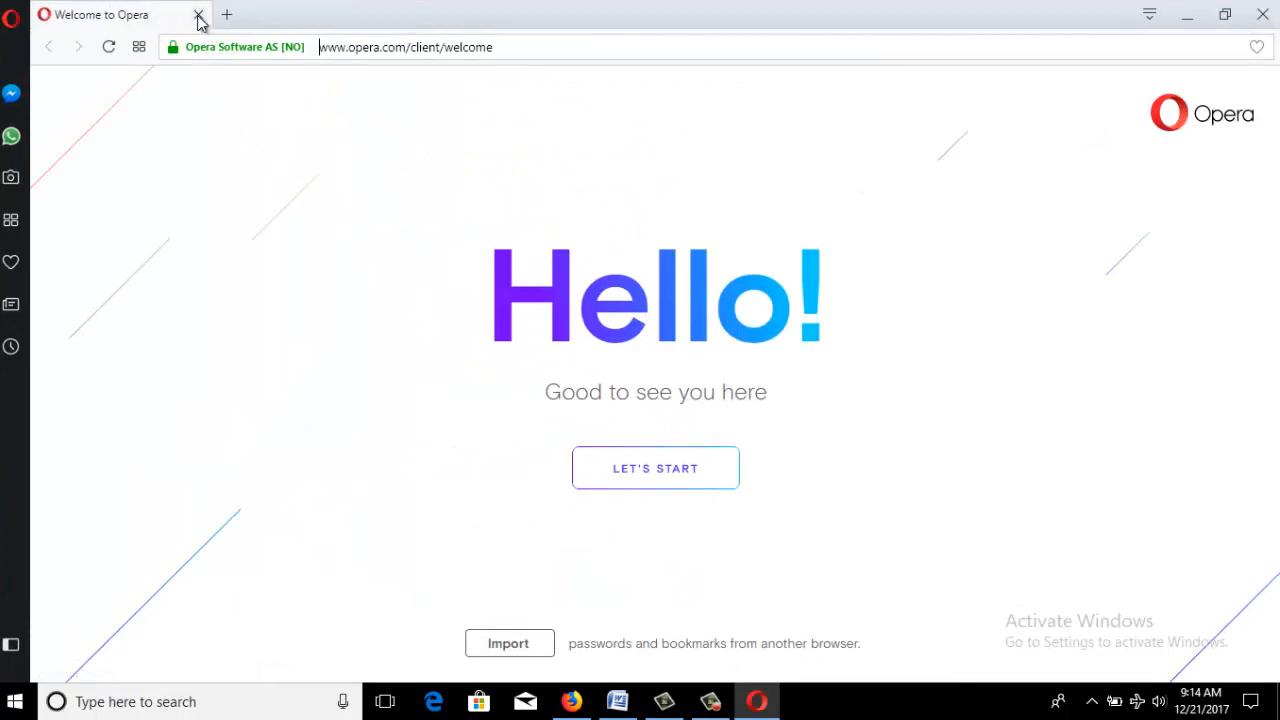
mouse_move(10, 176)
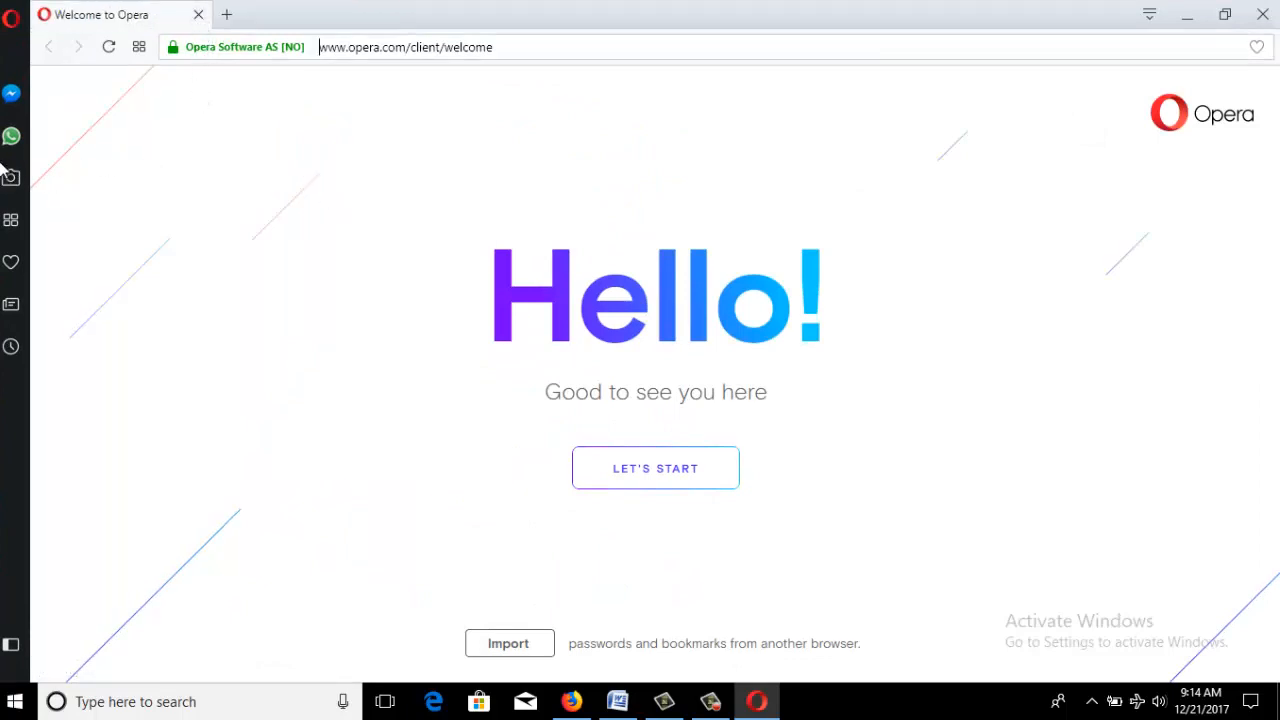
mouse_move(12, 136)
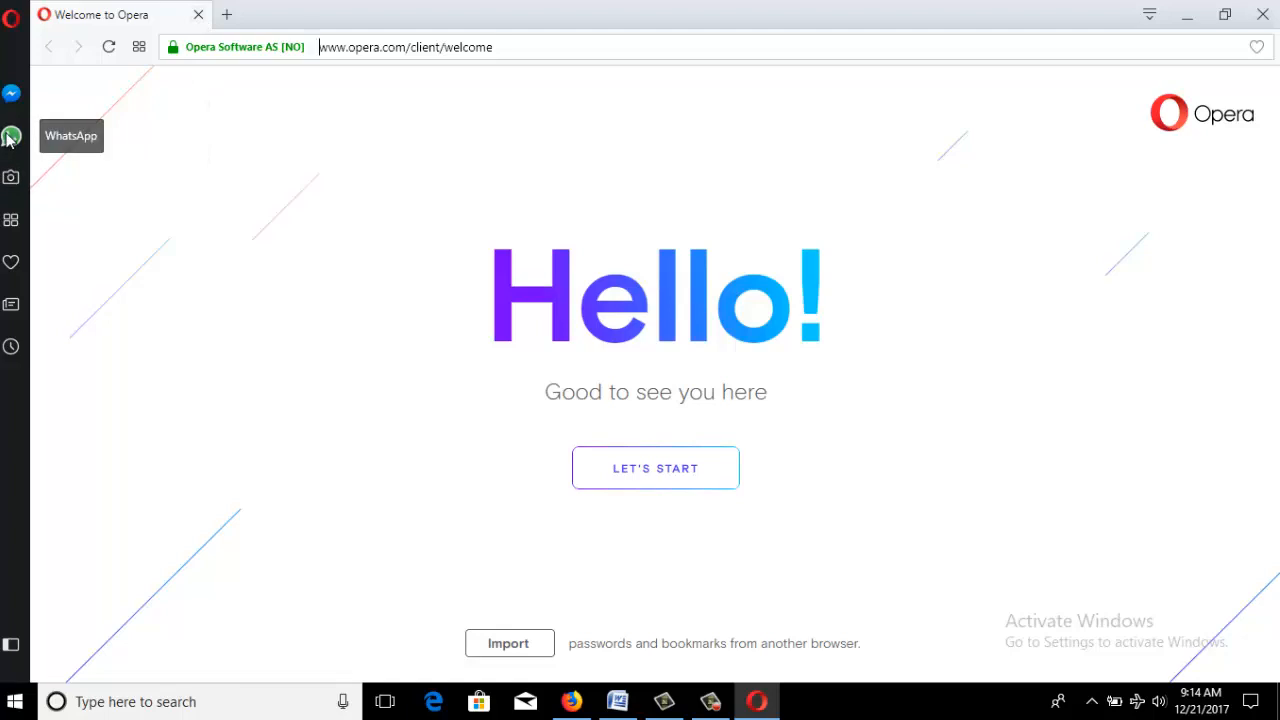
Load WhatsApp inside Opera's left sidebar panel
left_click(12, 136)
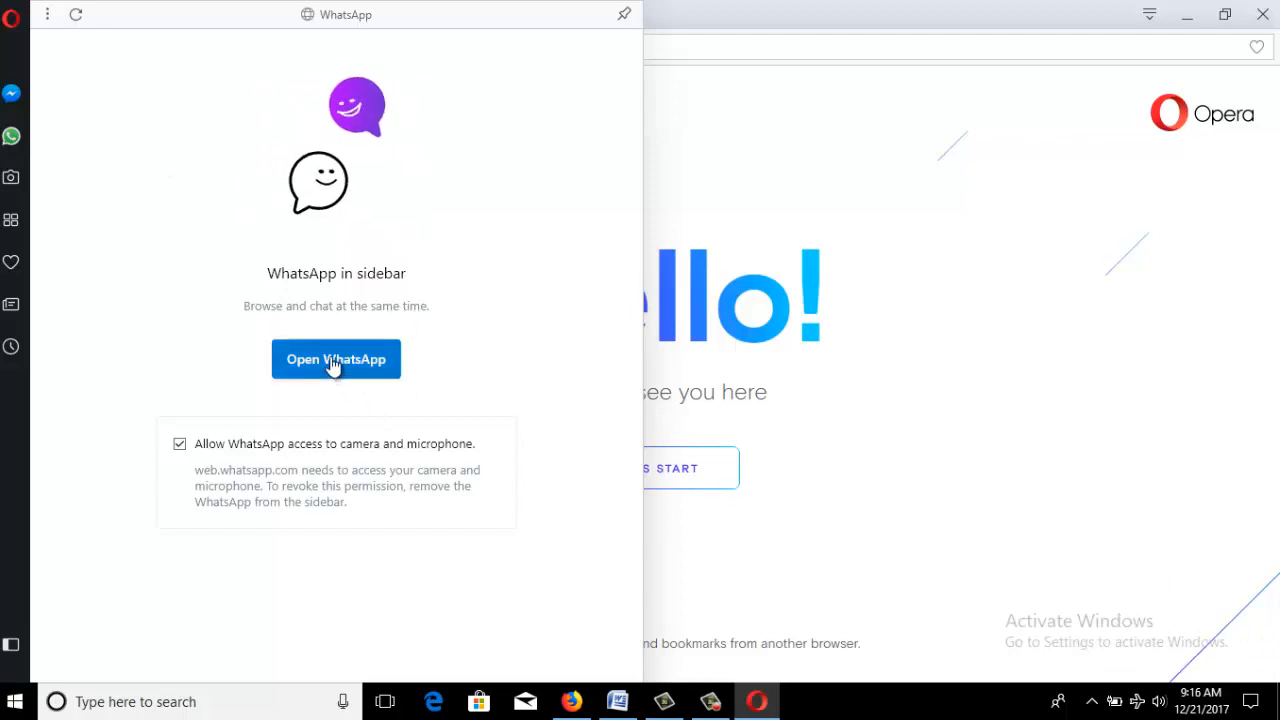
left_click(336, 360)
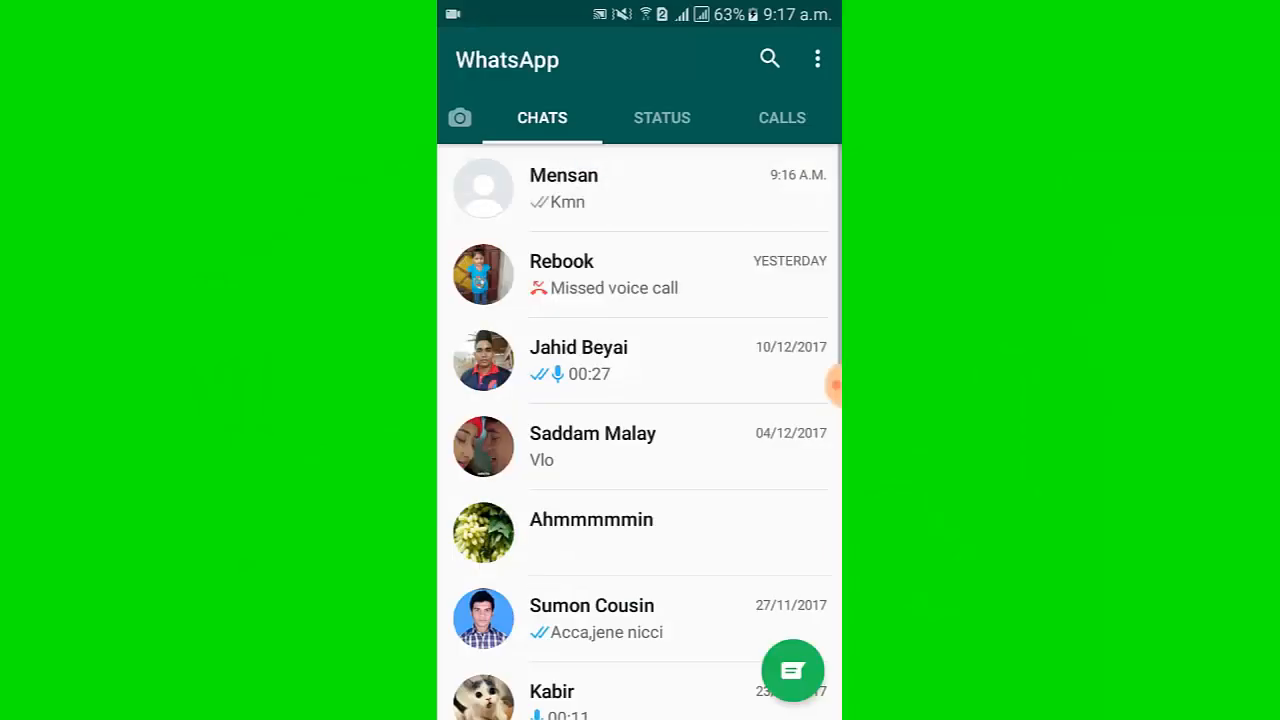
On the phone, choose WhatsApp Web from the three-dot menu to scan Opera's QR code
left_click(816, 60)
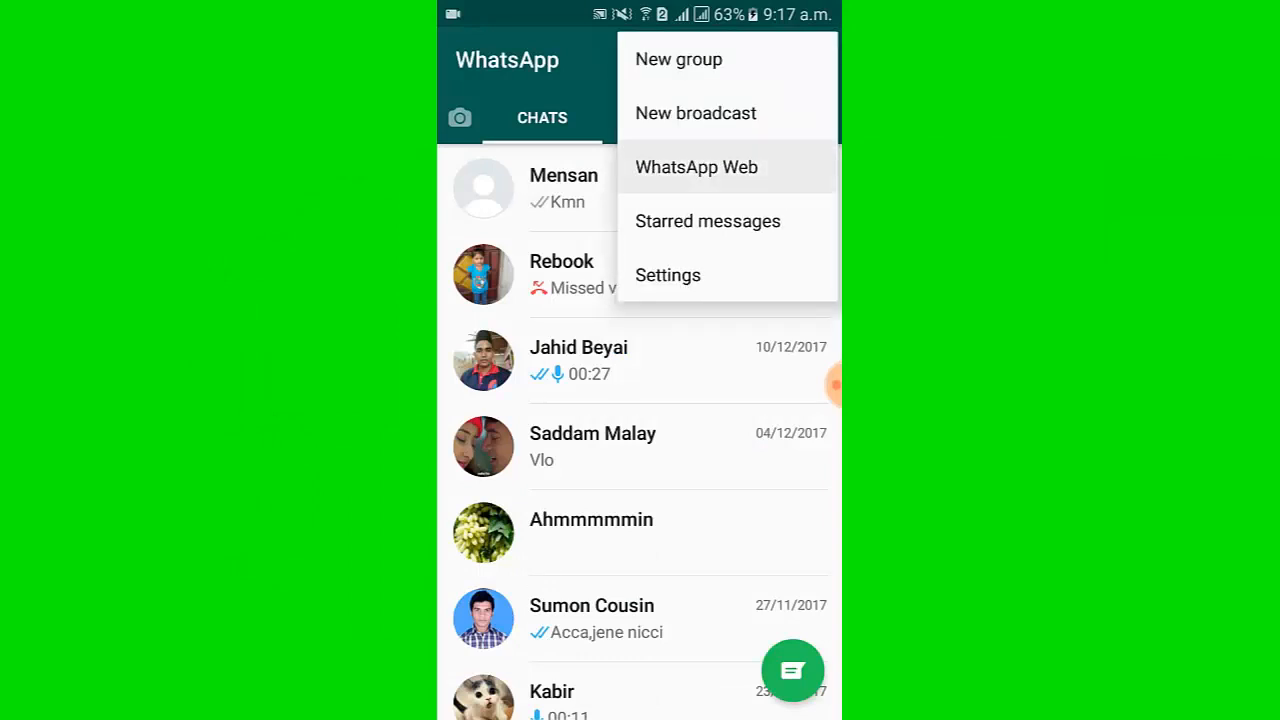
left_click(696, 168)
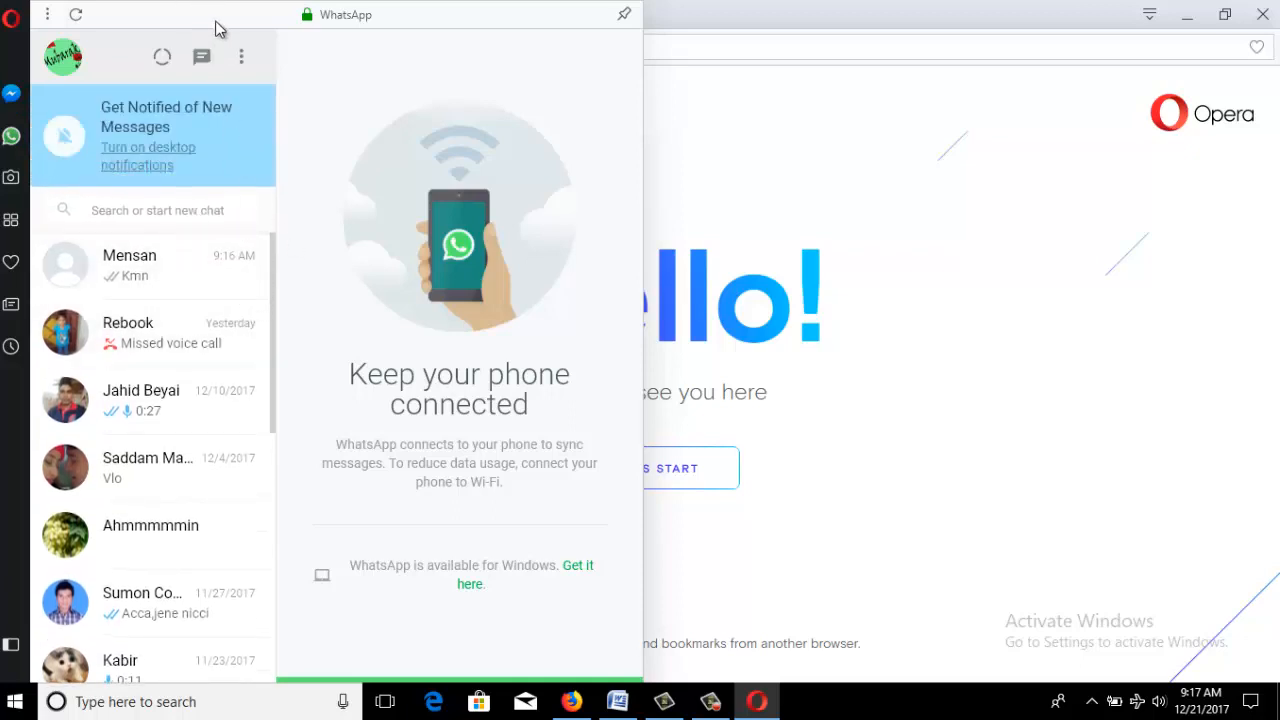
mouse_move(258, 328)
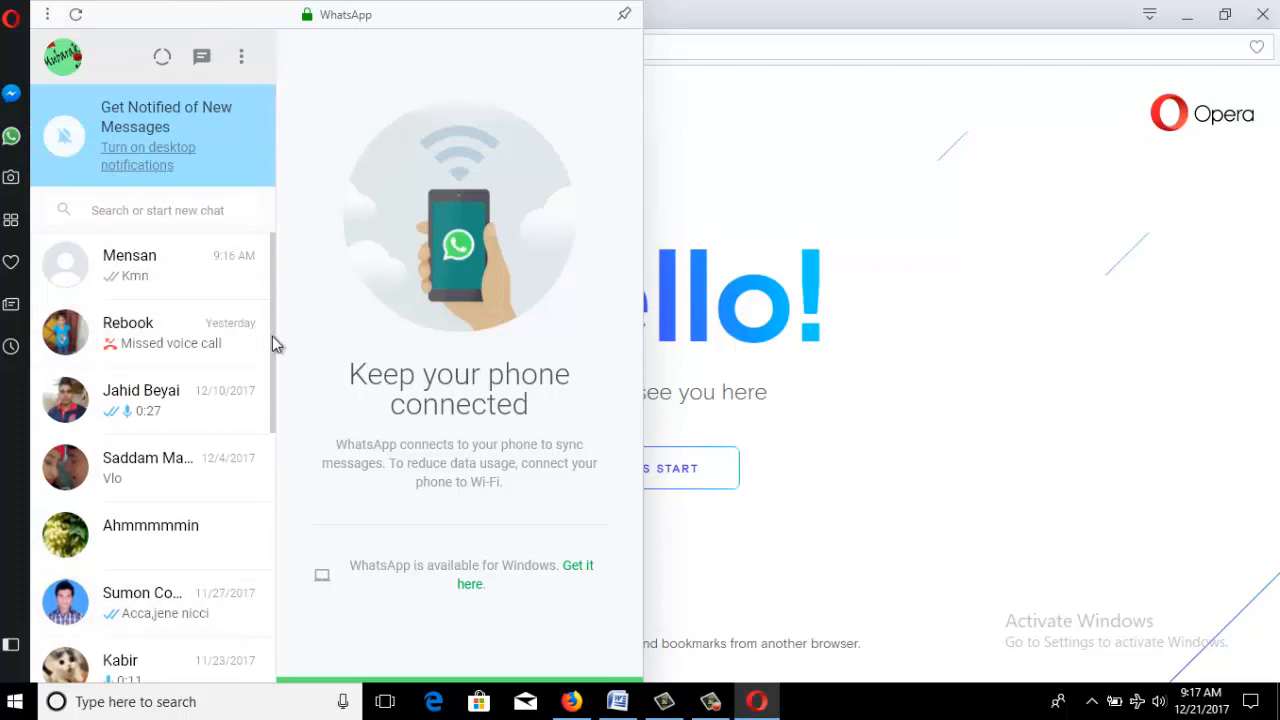
Scroll the chat list and open Kabir's conversation full of voice notes
scroll("down", 3)
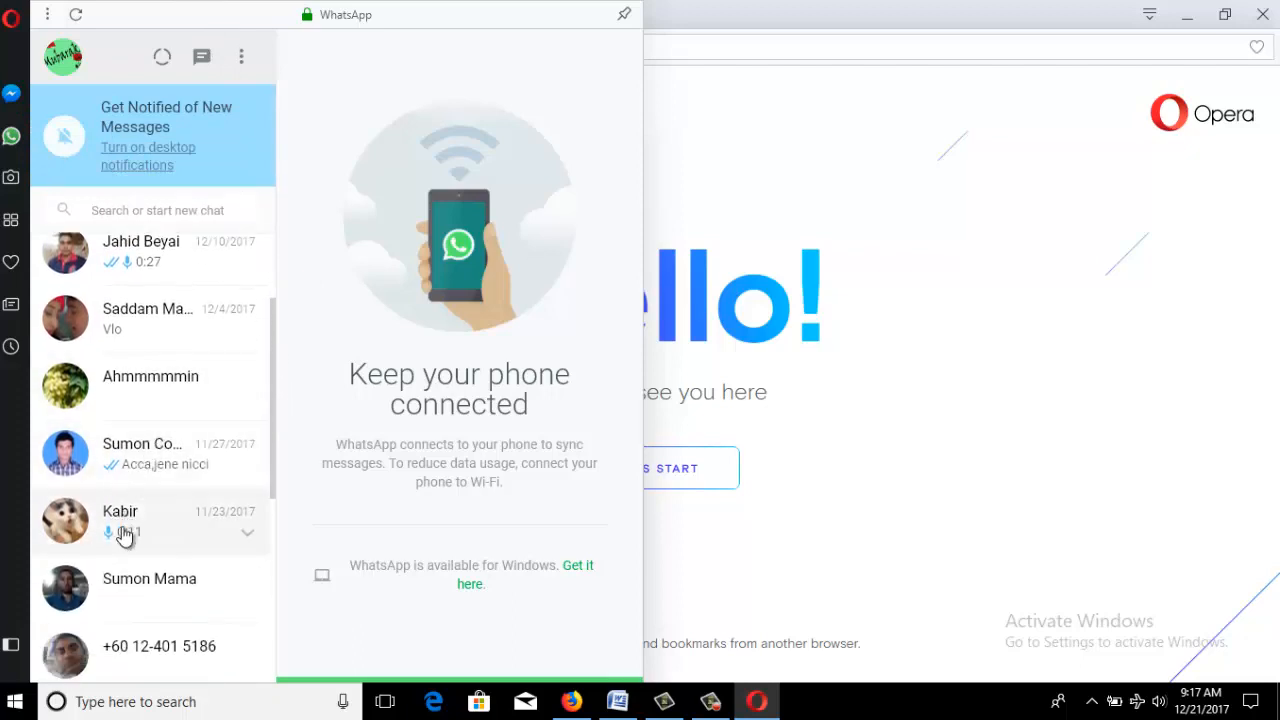
left_click(120, 520)
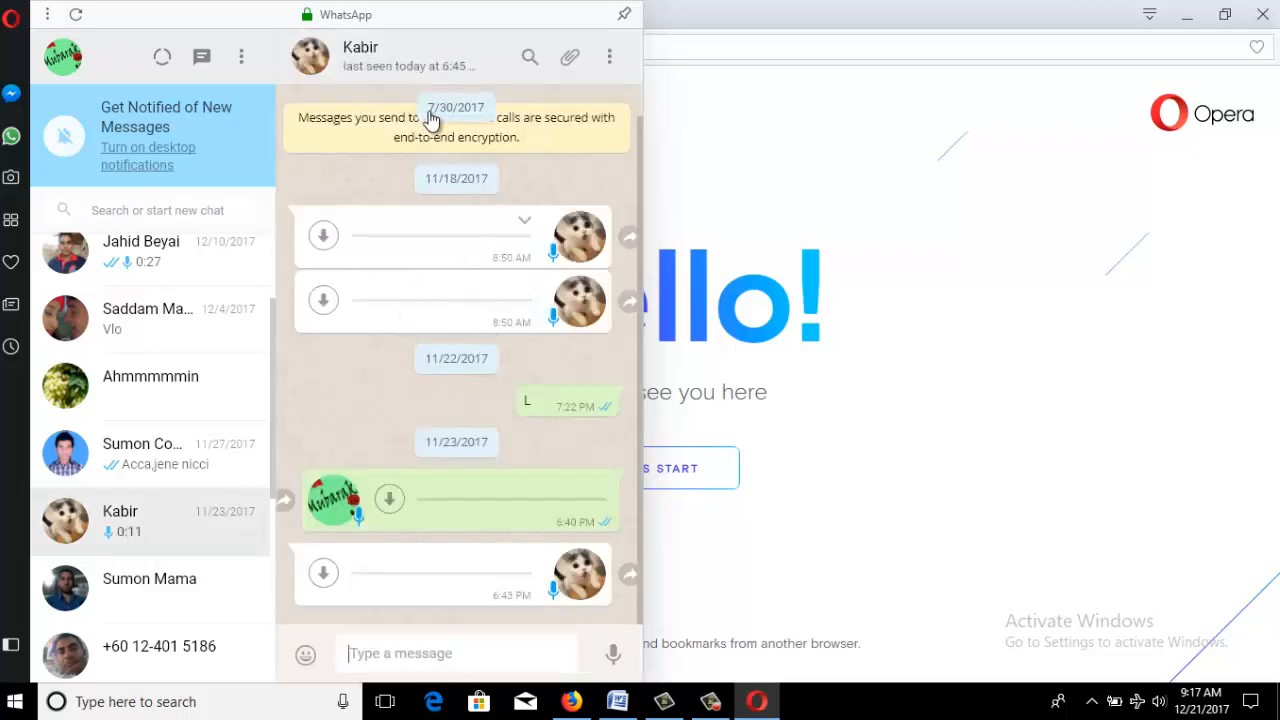
mouse_move(280, 374)
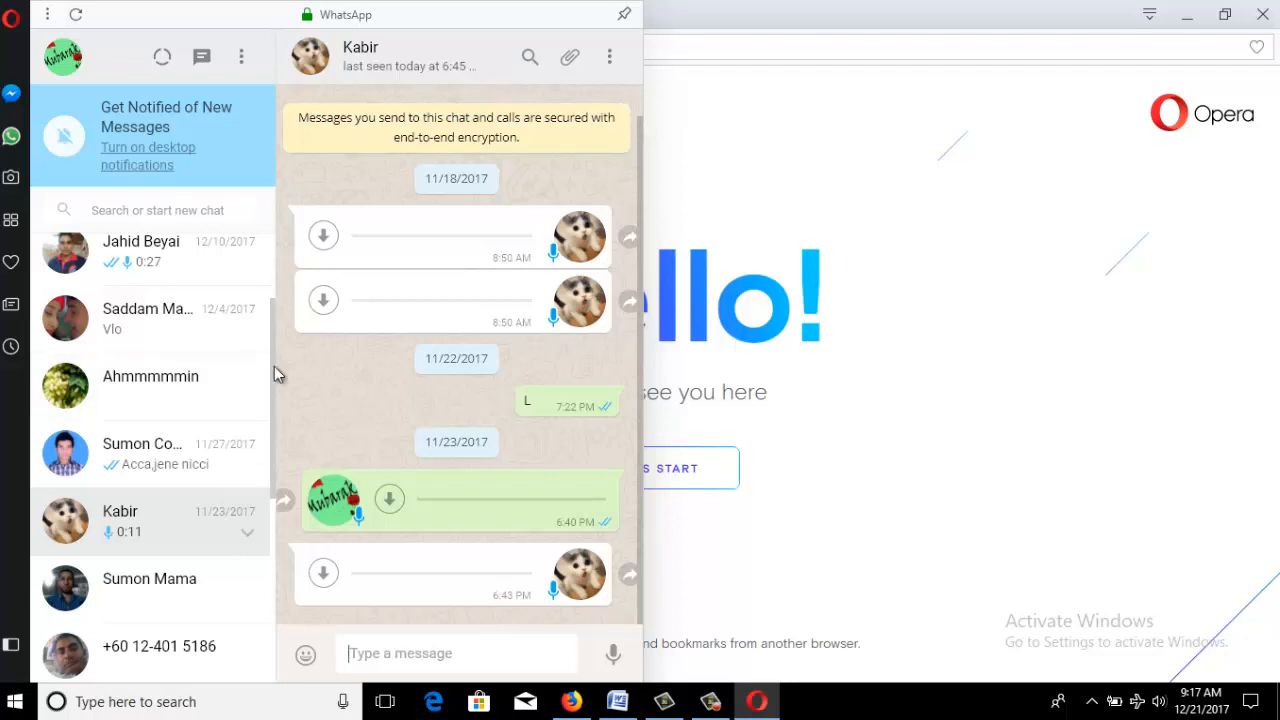
mouse_move(468, 126)
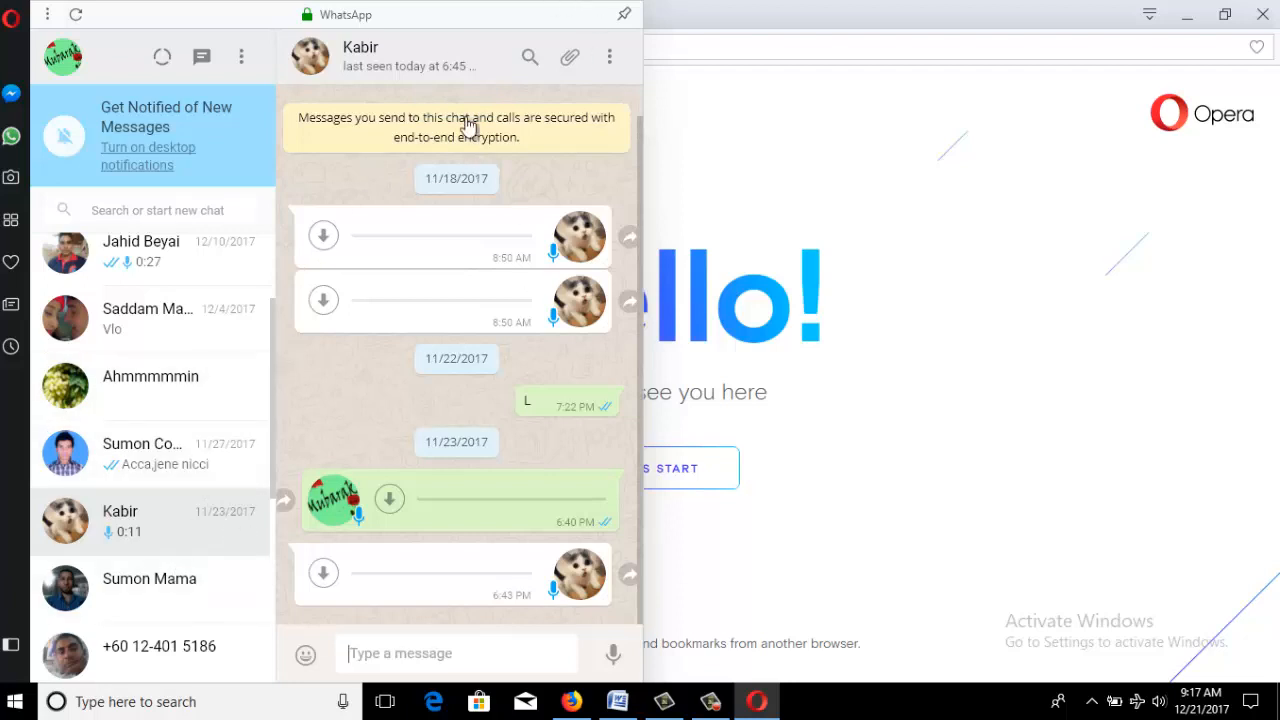
mouse_move(618, 32)
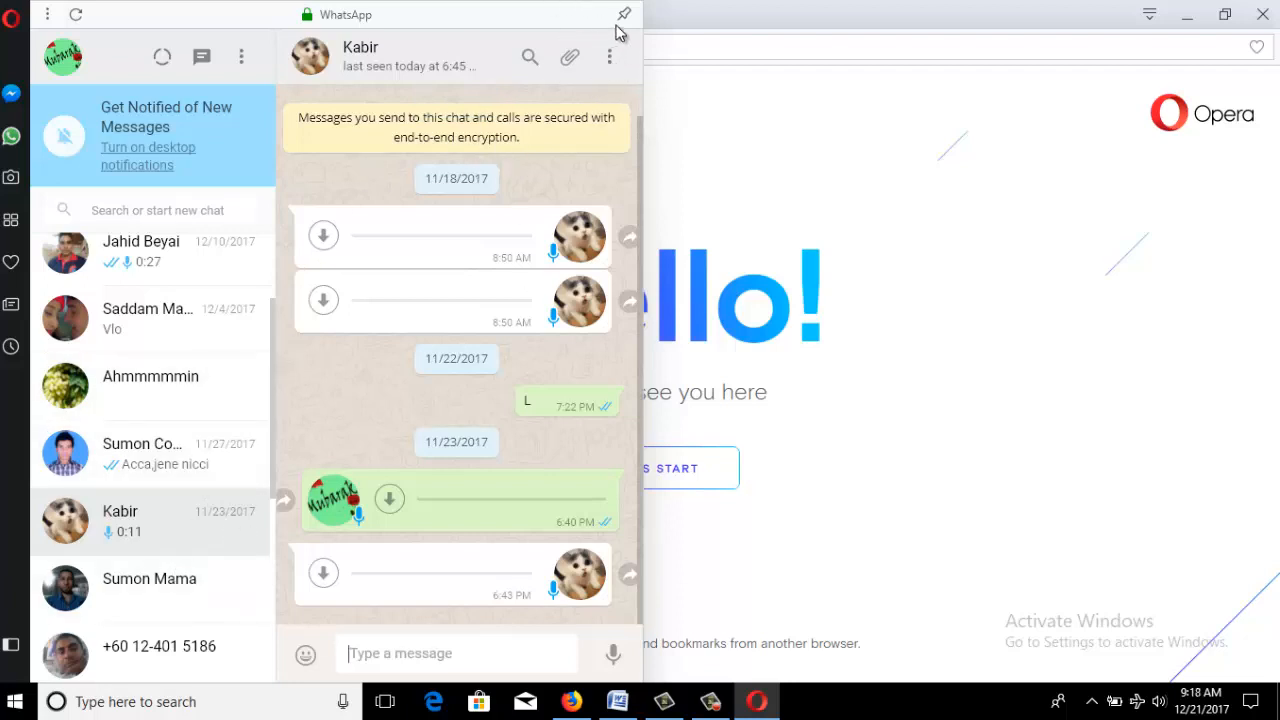
mouse_move(164, 270)
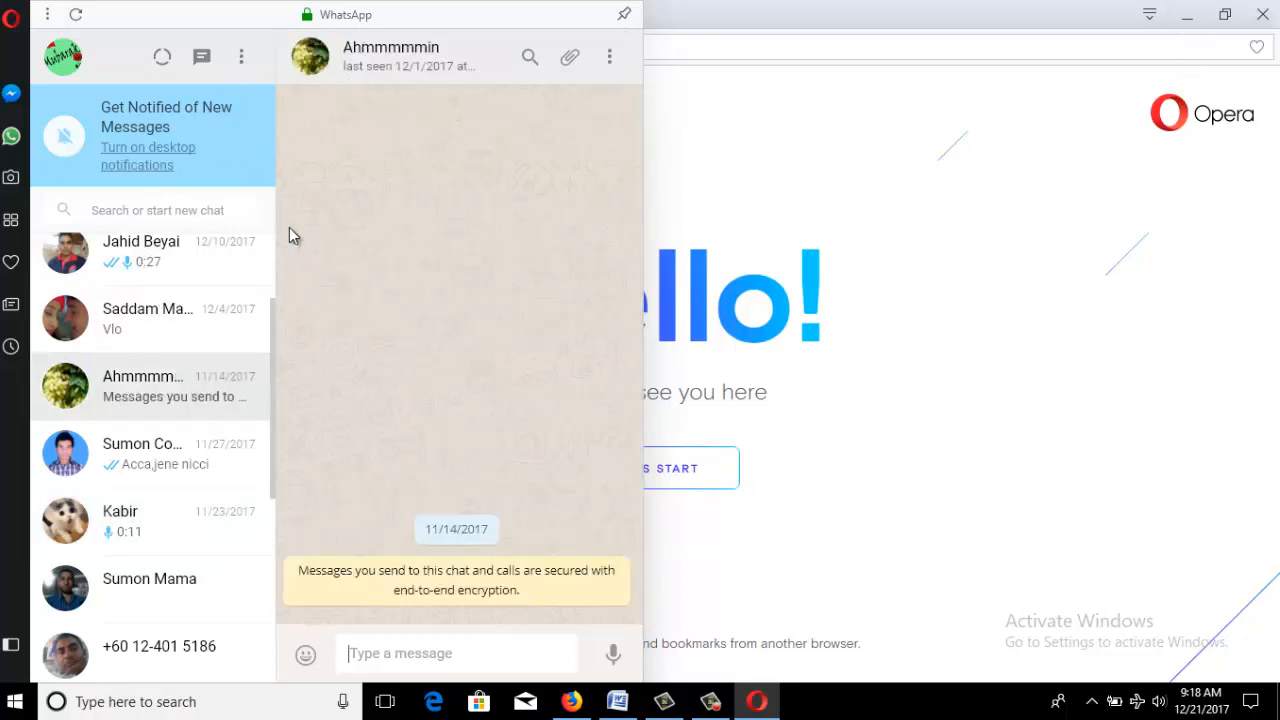
mouse_move(244, 56)
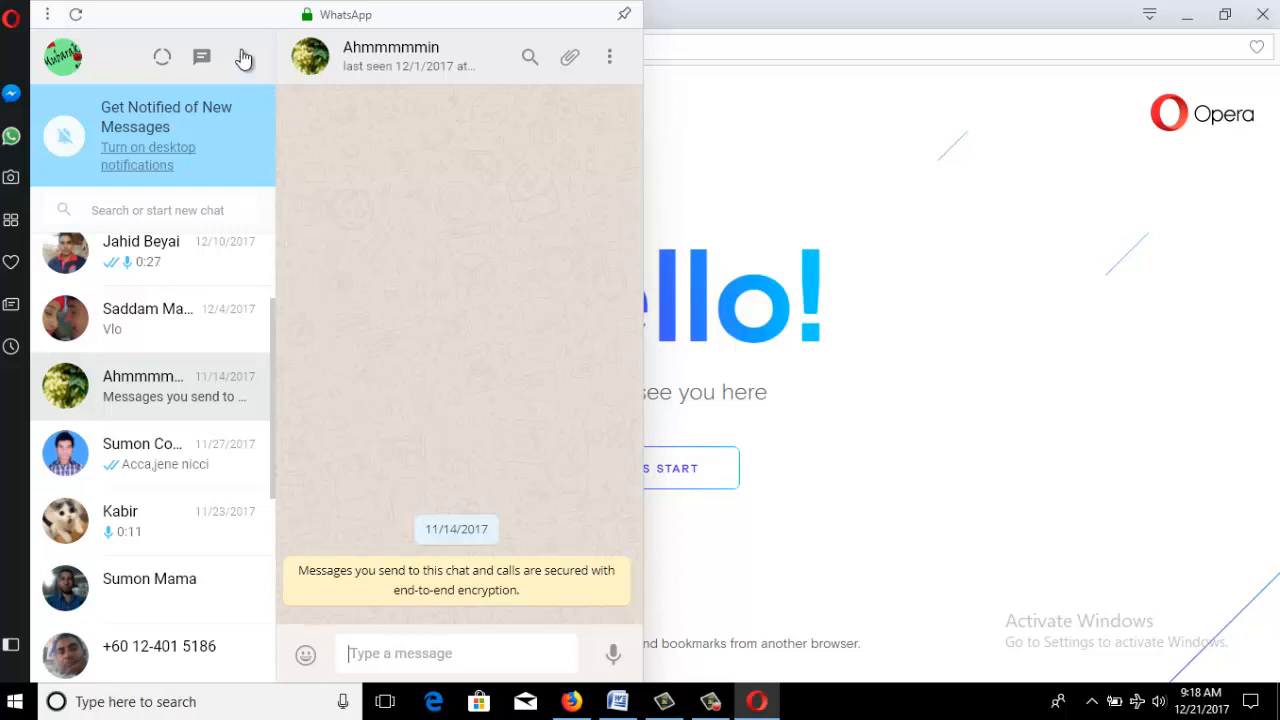
Log out of WhatsApp Web from the chat list's three-dot menu
left_click(240, 56)
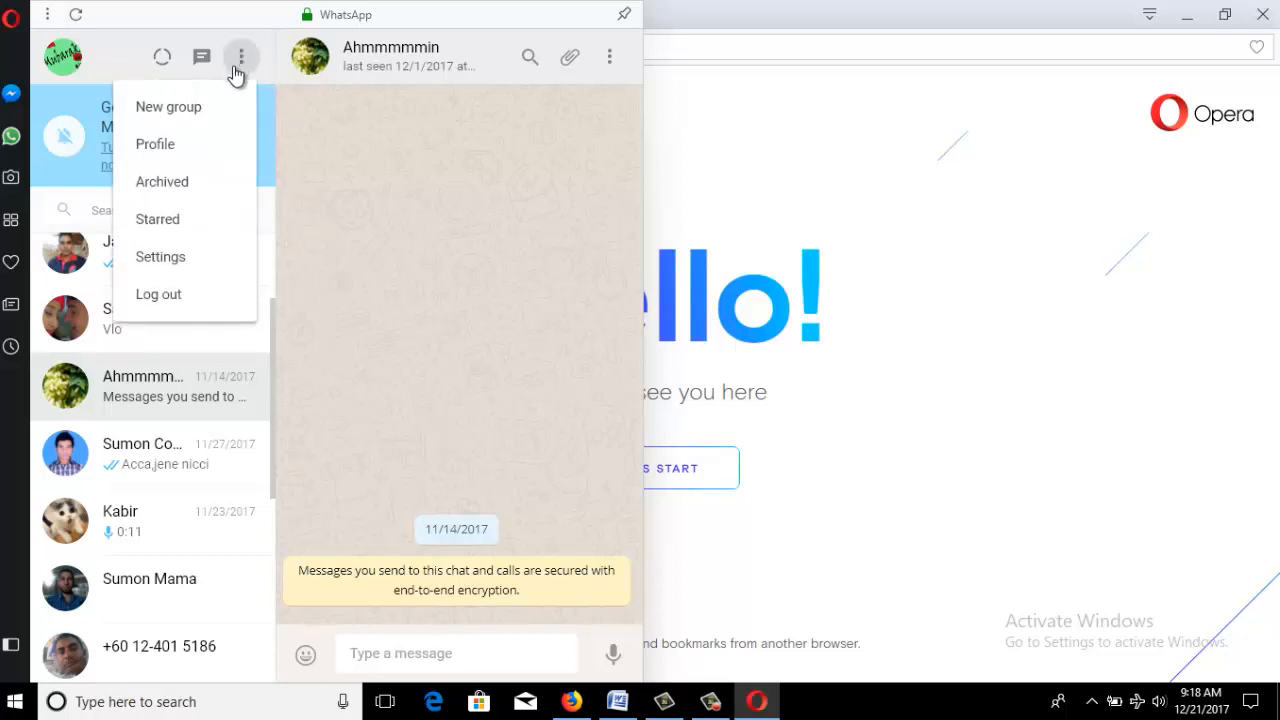
mouse_move(184, 294)
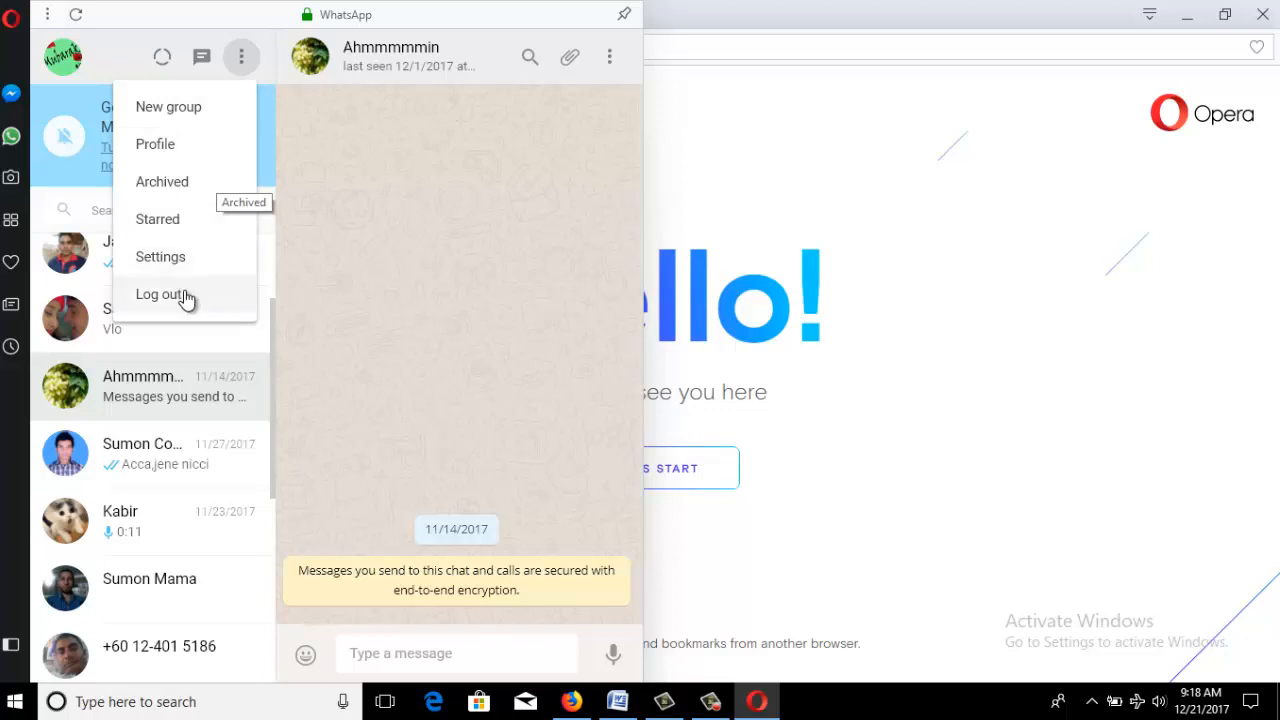
left_click(160, 294)
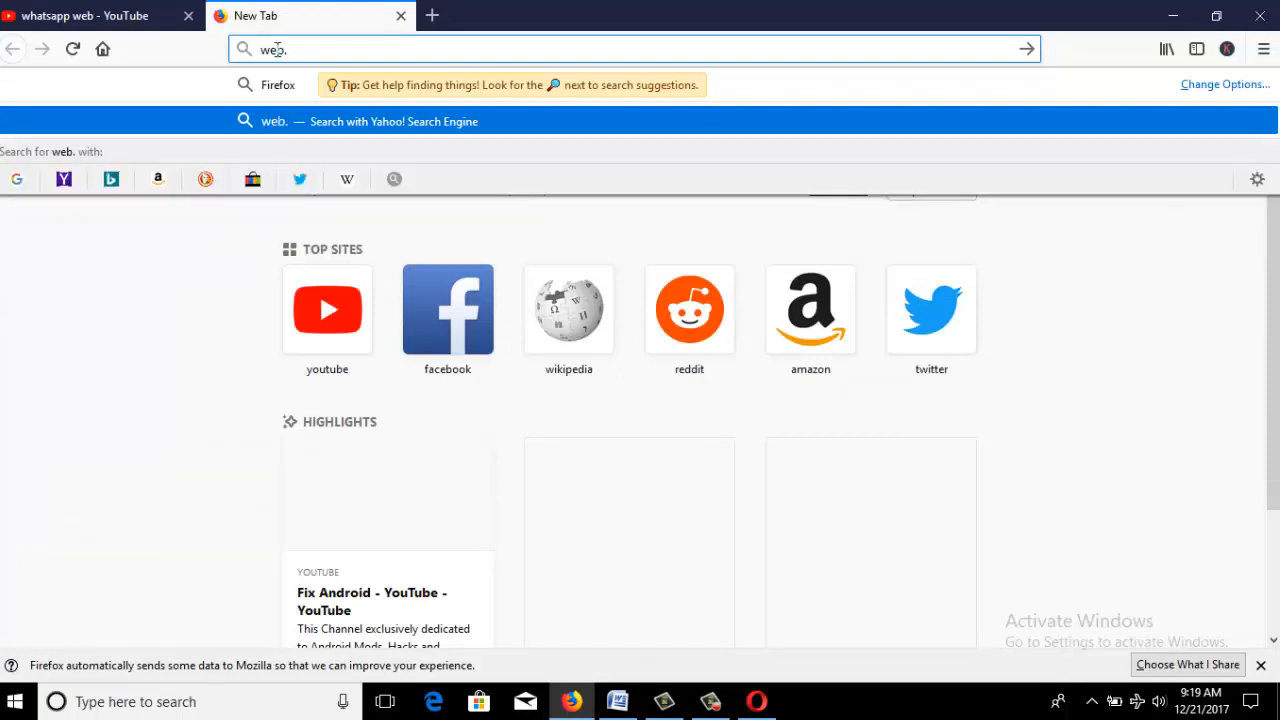
Enter web.whatsapp.com in the Firefox address bar to load WhatsApp Web
type("whats")
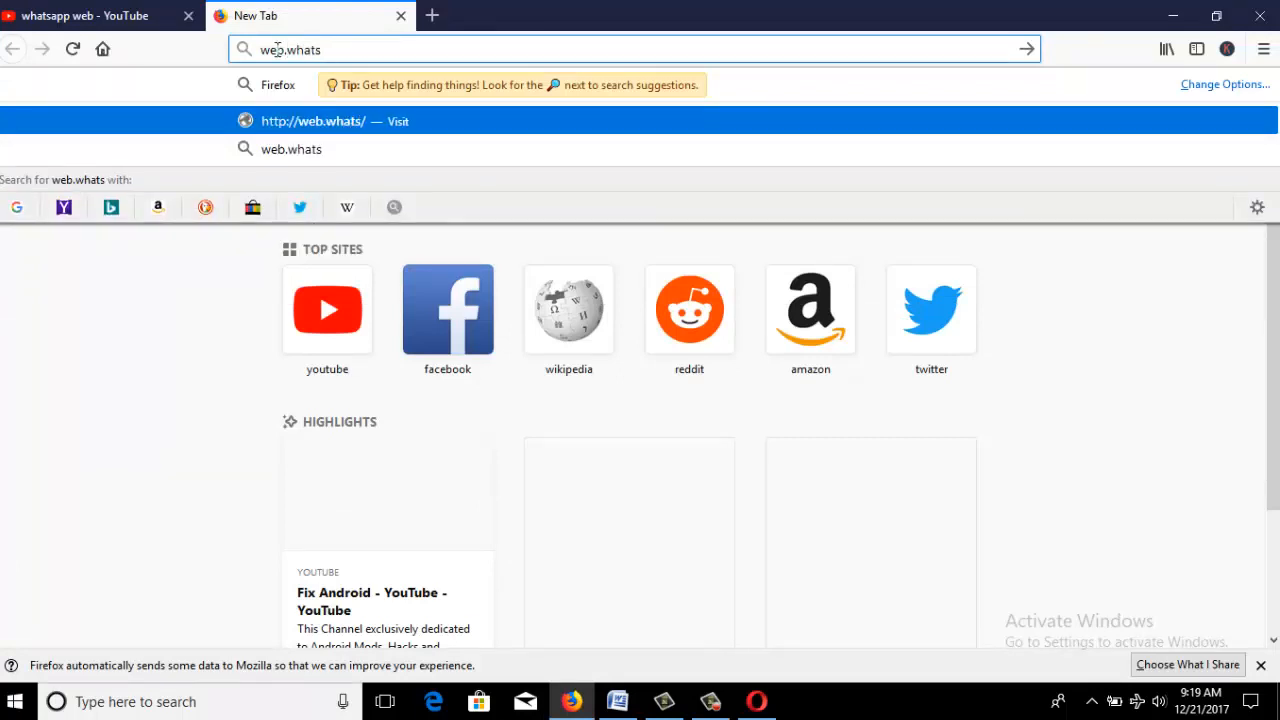
type("app.com")
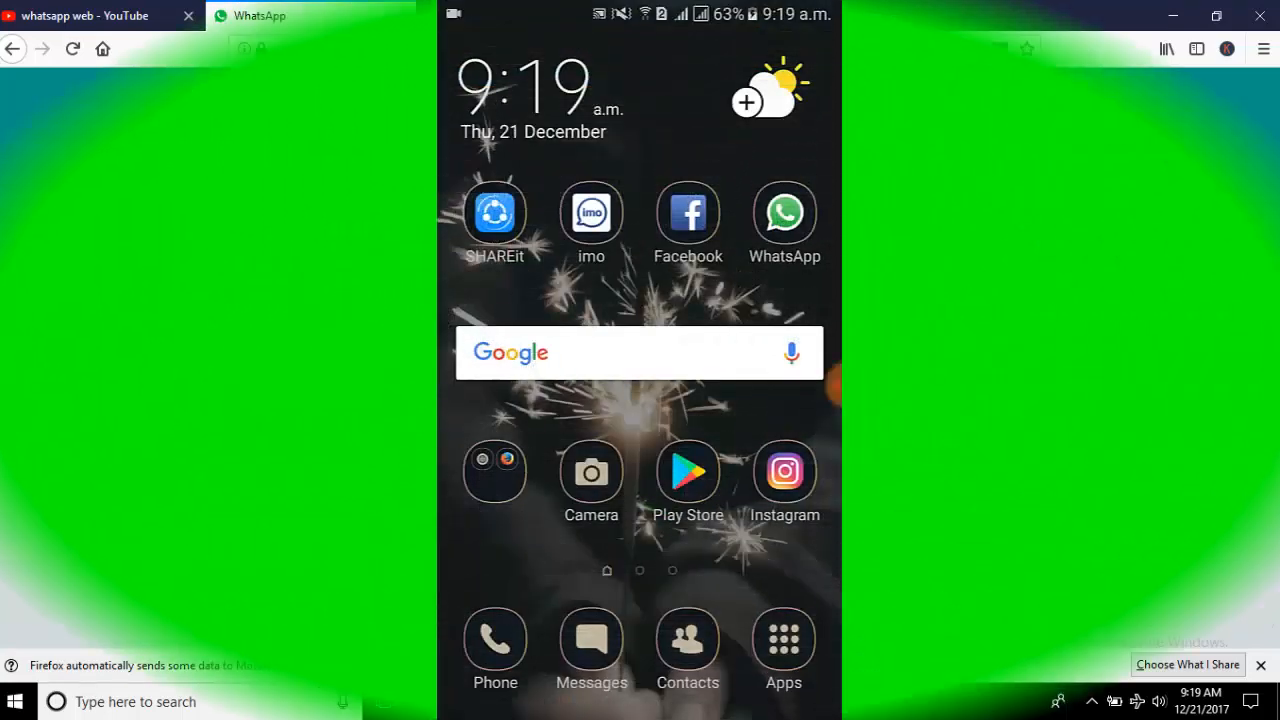
Launch WhatsApp on the phone and start the WhatsApp Web code scanner
left_click(784, 212)
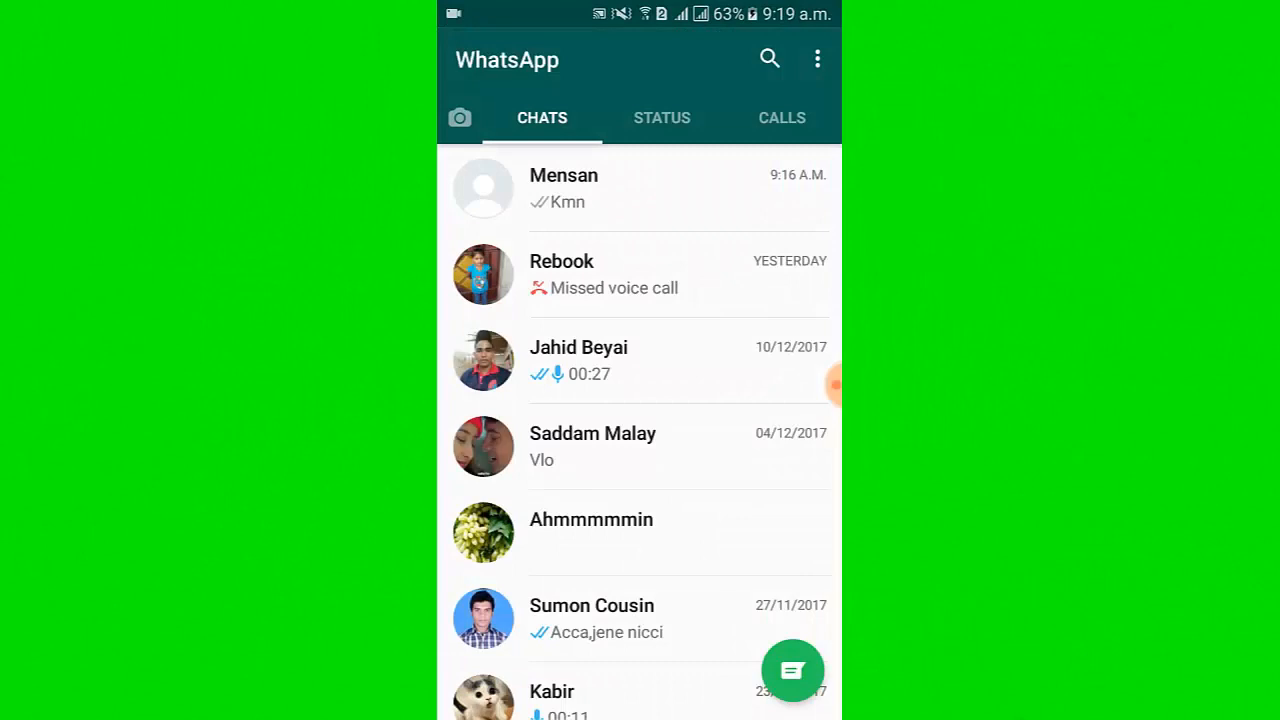
left_click(816, 60)
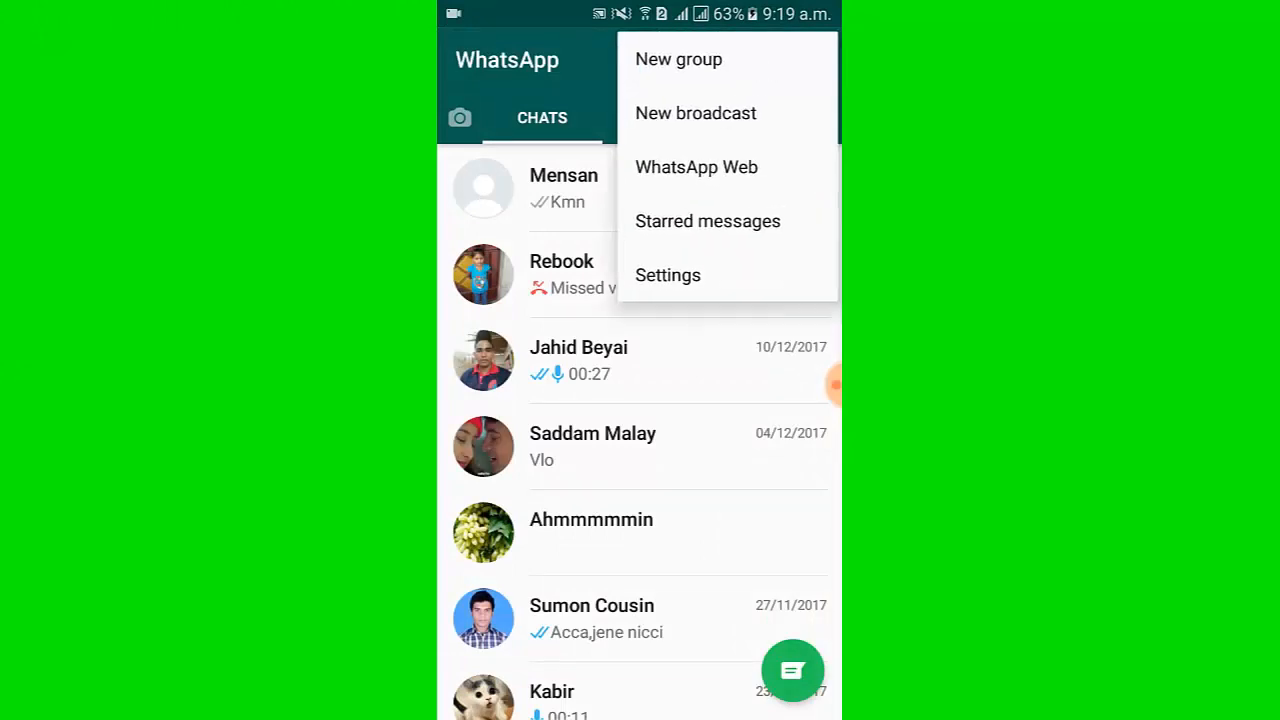
left_click(696, 168)
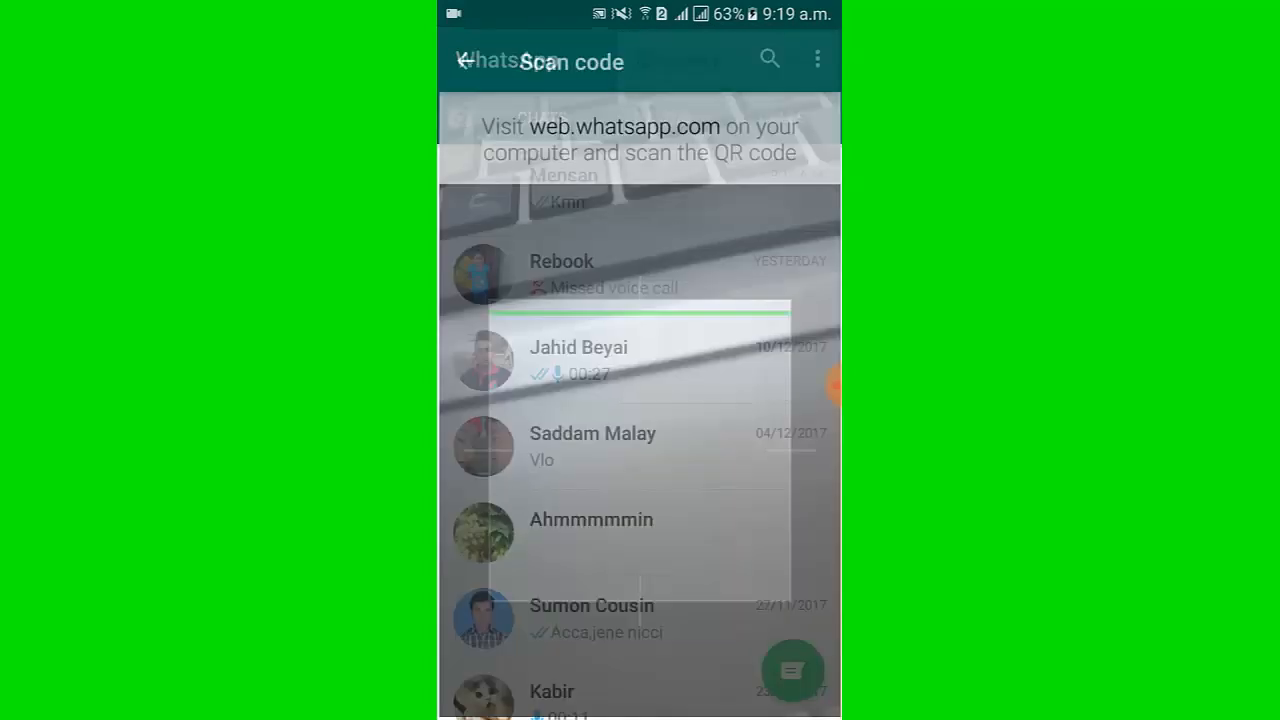